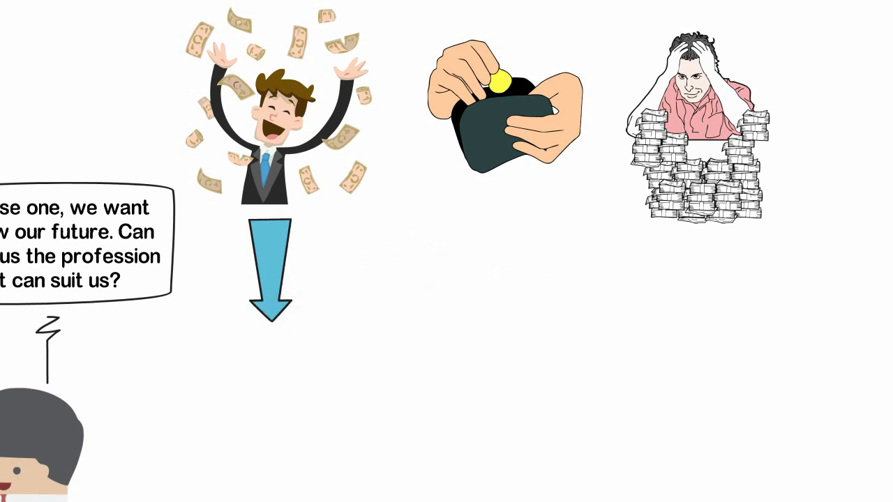
pyautogui.write("You'll have to stay with me")
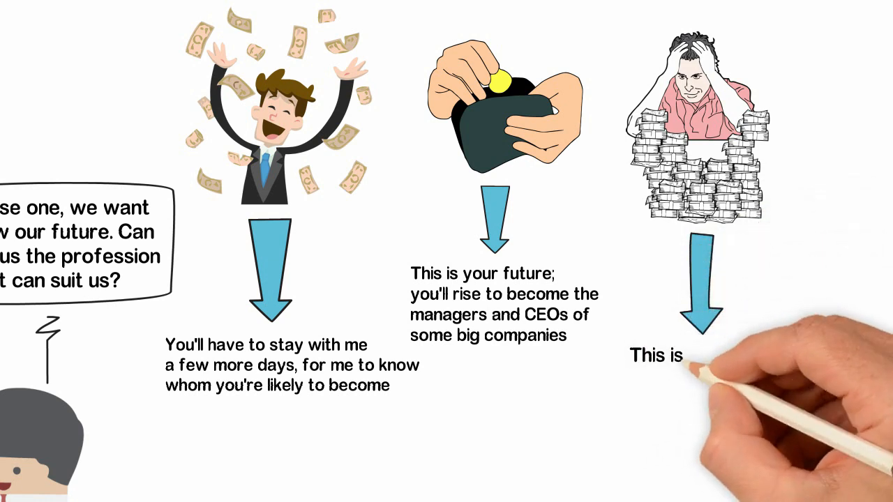
pyautogui.write("your future; you'll build a g")
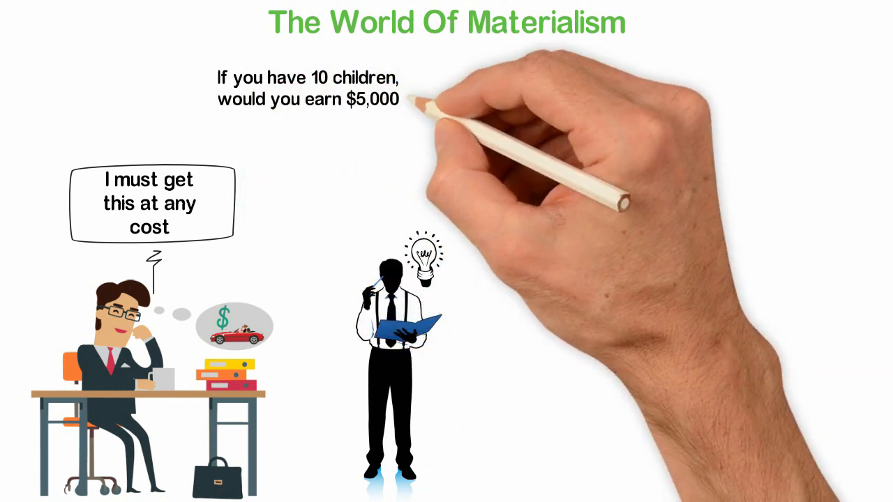
pyautogui.write('a month and use $3,000 to buy a w')
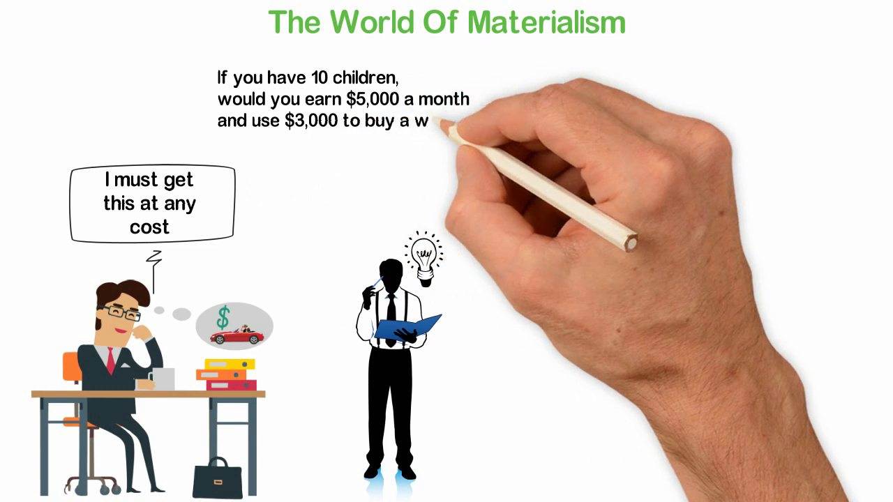